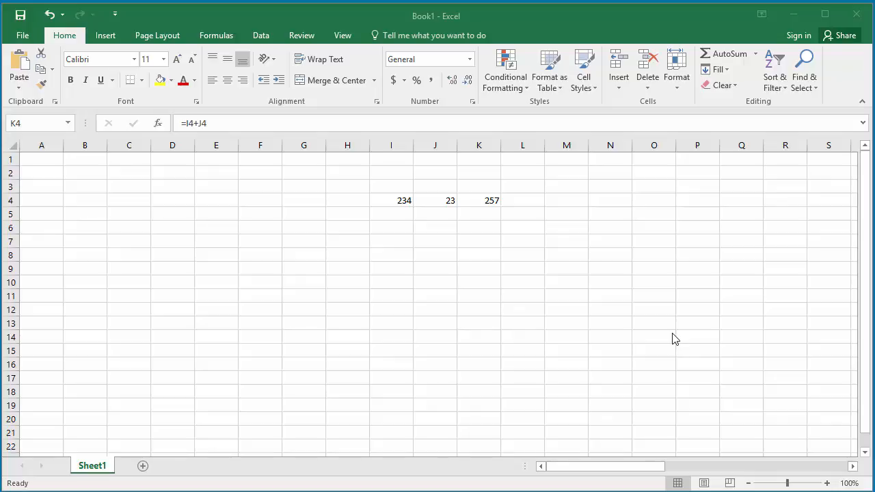
pyautogui.moveTo(491, 209)
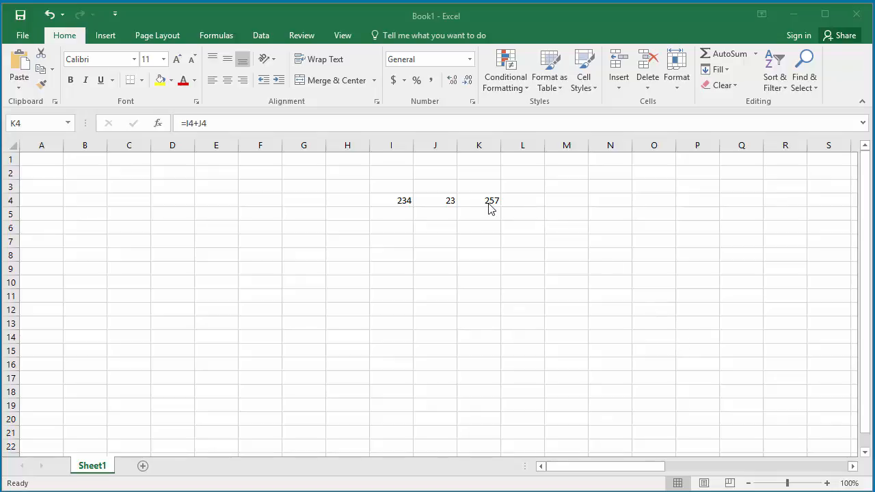
# Select cell AV5, which sums 456 and 67 into 523
pyautogui.click(479, 200)
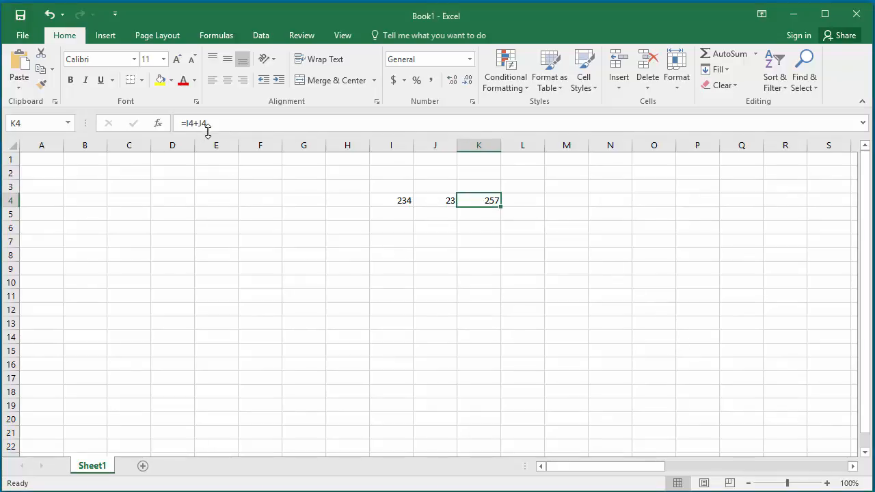
pyautogui.moveTo(441, 206)
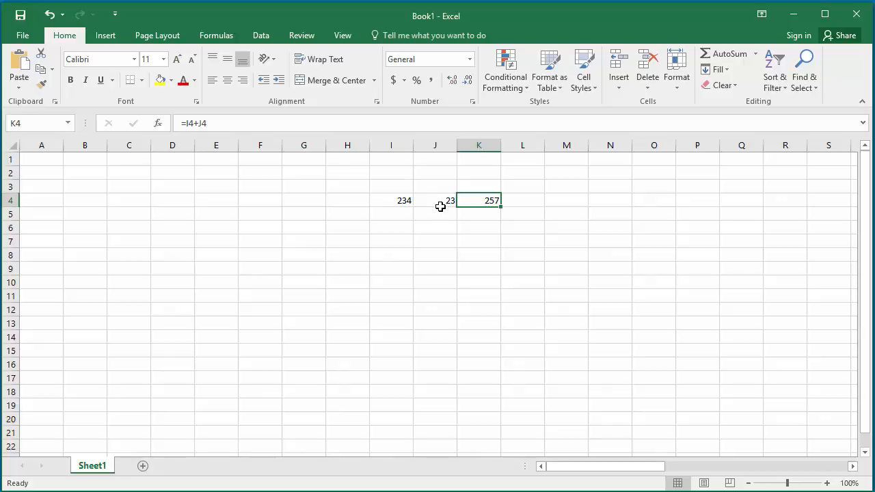
pyautogui.moveTo(450, 258)
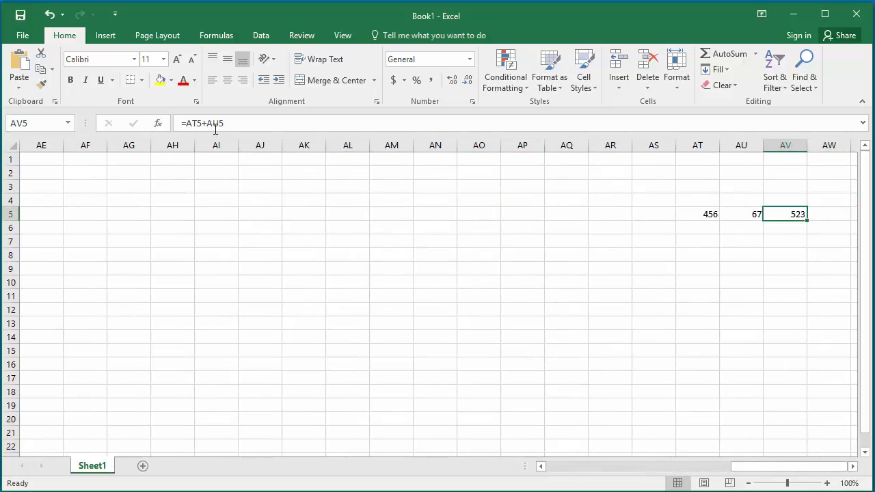
pyautogui.moveTo(221, 126)
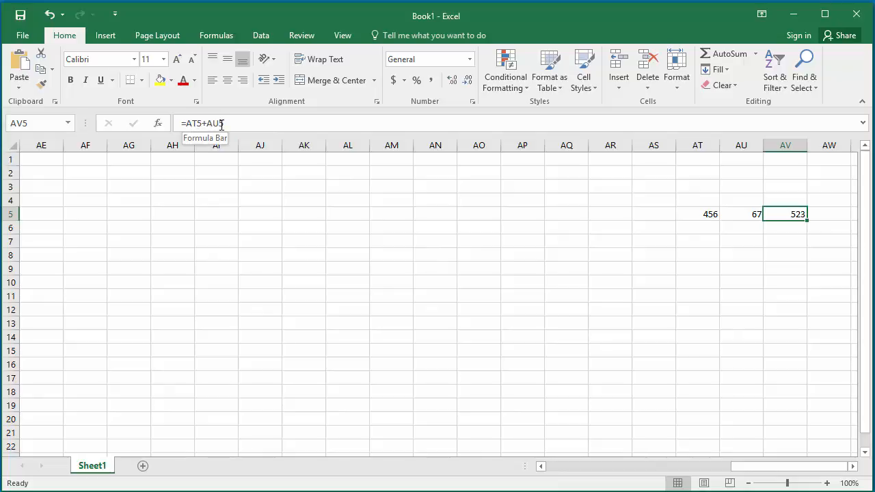
pyautogui.moveTo(490, 212)
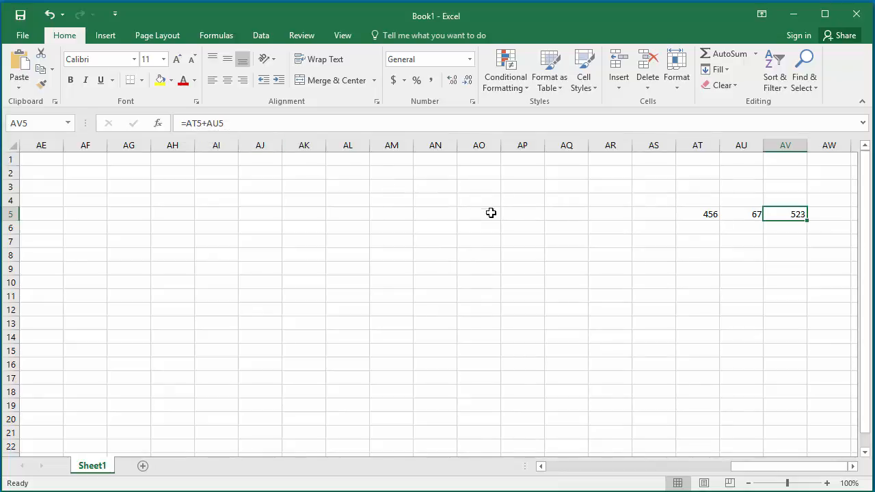
pyautogui.moveTo(511, 225)
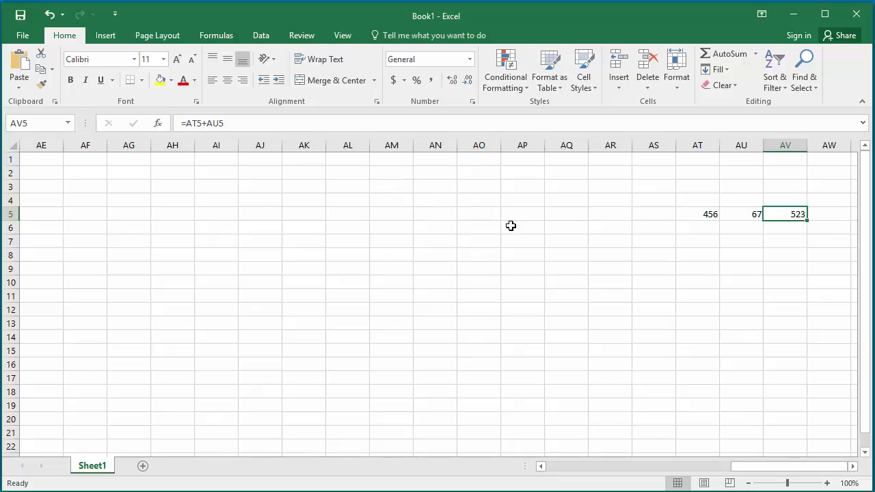
pyautogui.moveTo(216, 35)
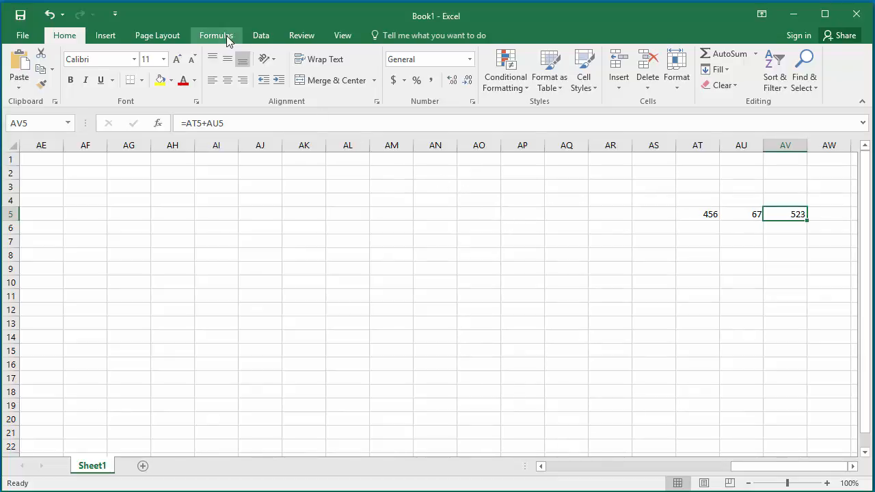
# Open the Watch Window from the Formulas tab's Formula Auditing group
pyautogui.click(217, 35)
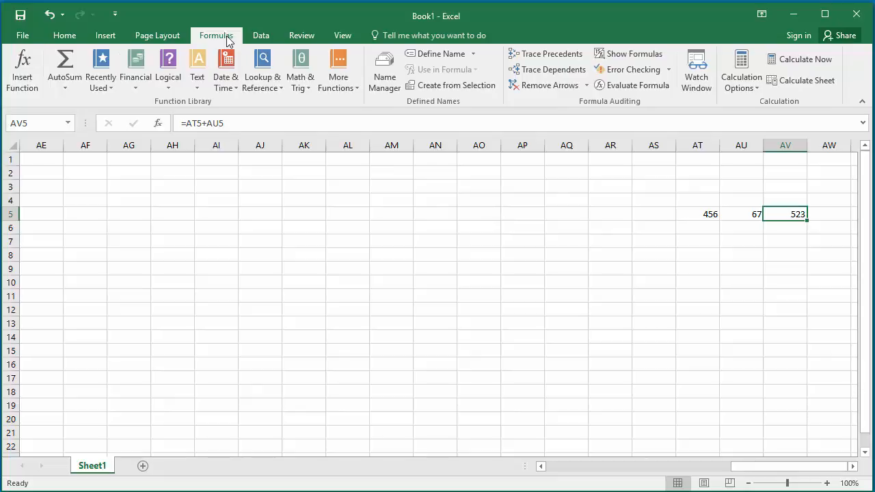
pyautogui.moveTo(354, 93)
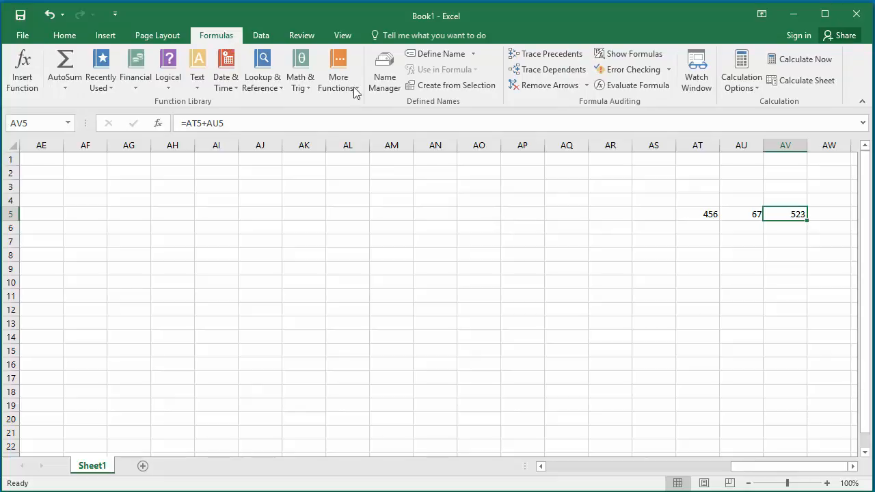
pyautogui.moveTo(696, 68)
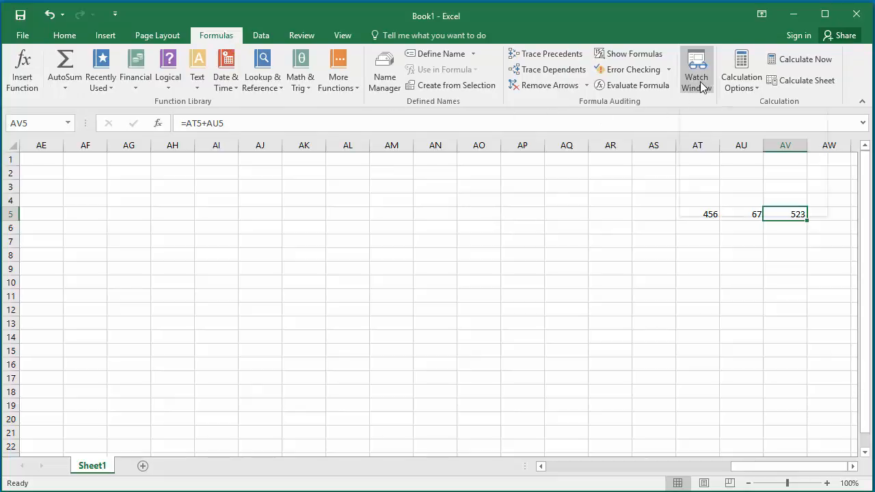
pyautogui.click(696, 65)
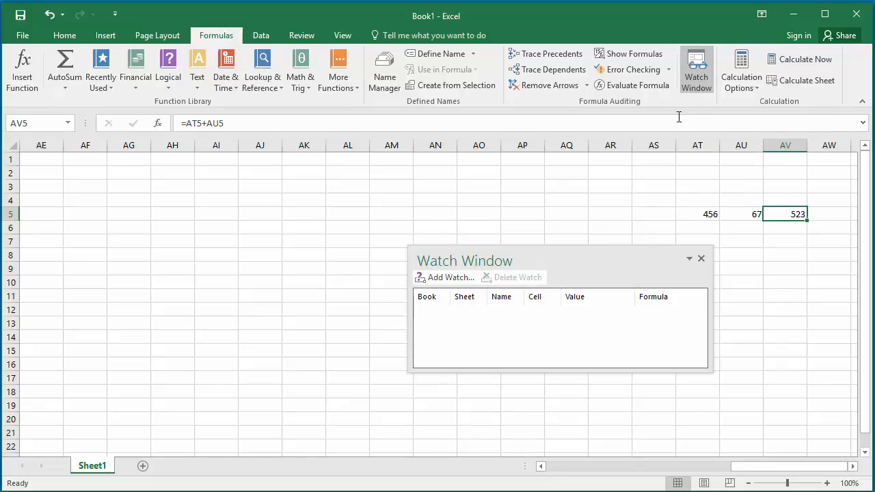
pyautogui.moveTo(654, 145)
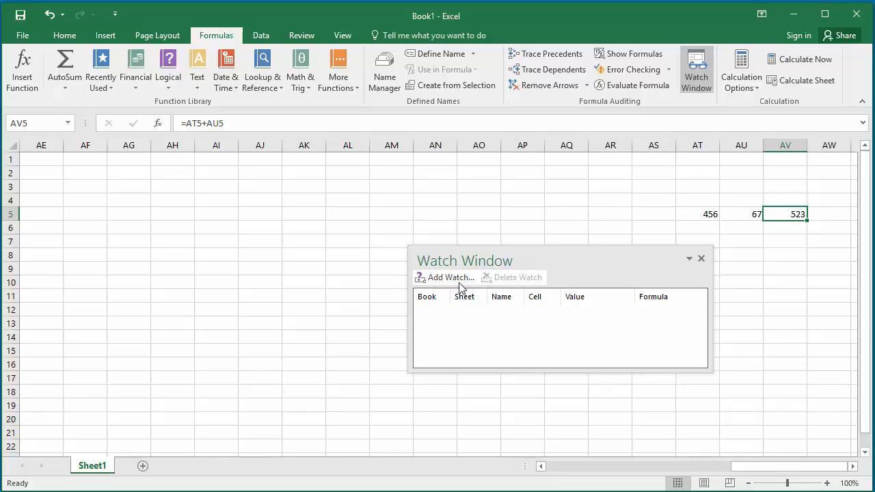
# Add a watch on cell AV5 (=AT5+AU5, value 523)
pyautogui.click(449, 277)
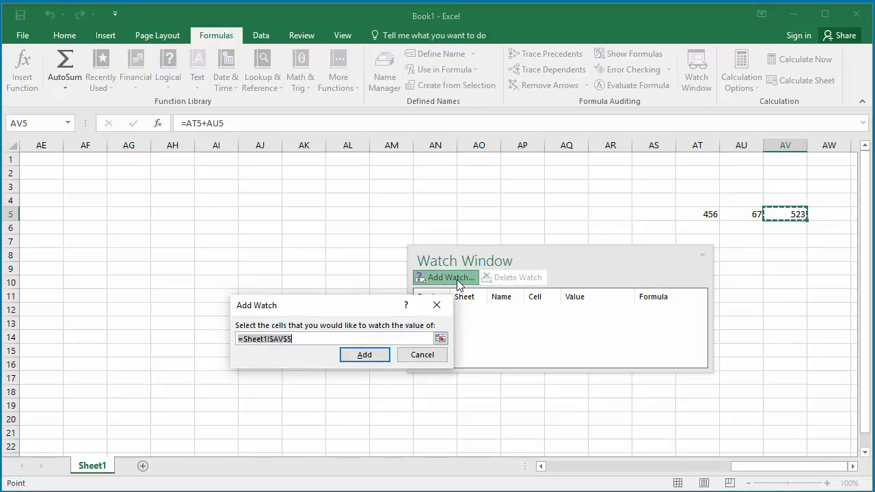
pyautogui.moveTo(328, 372)
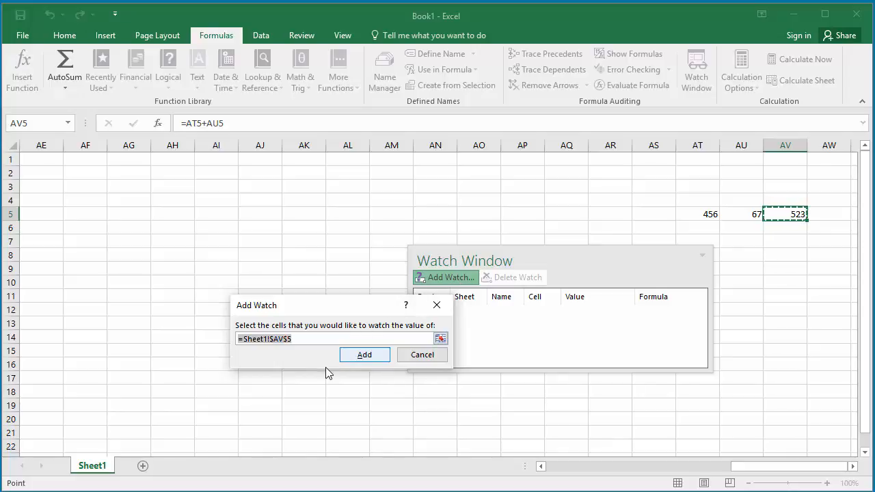
pyautogui.write('av')
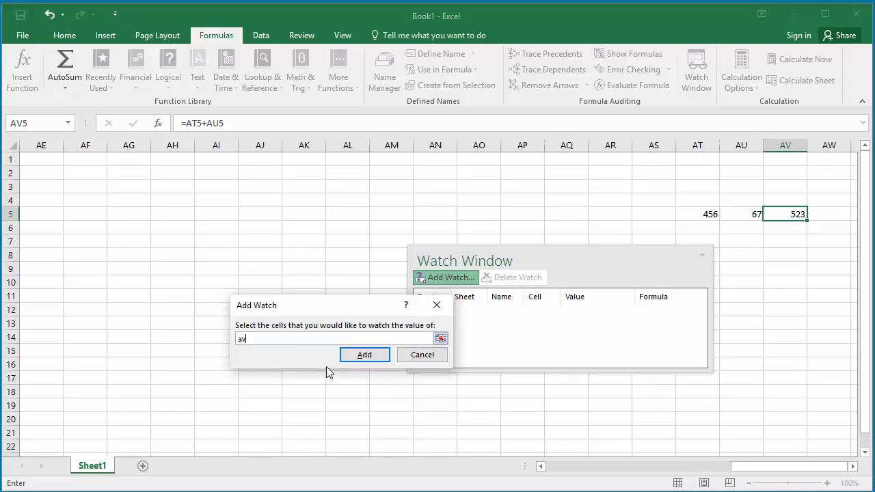
pyautogui.write('5')
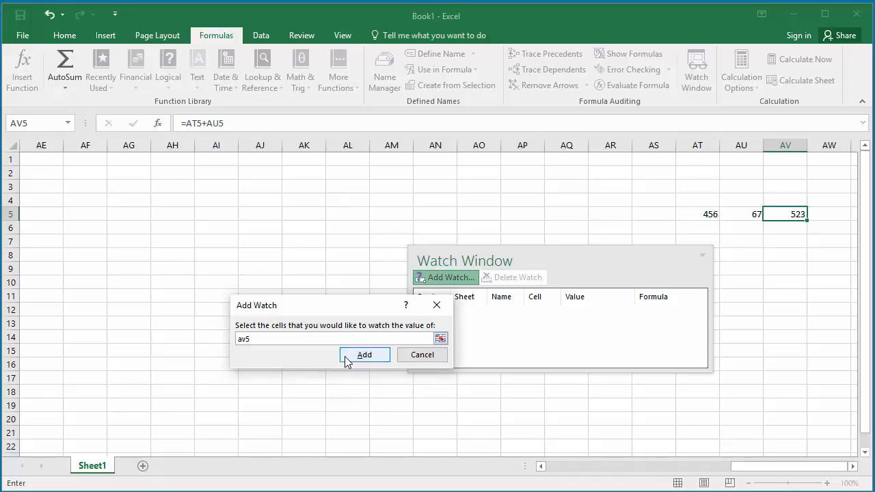
pyautogui.click(364, 354)
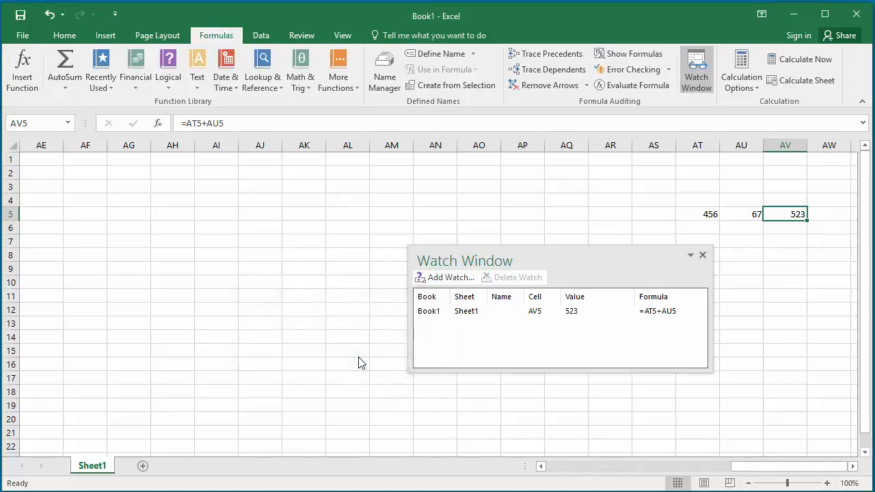
pyautogui.moveTo(536, 317)
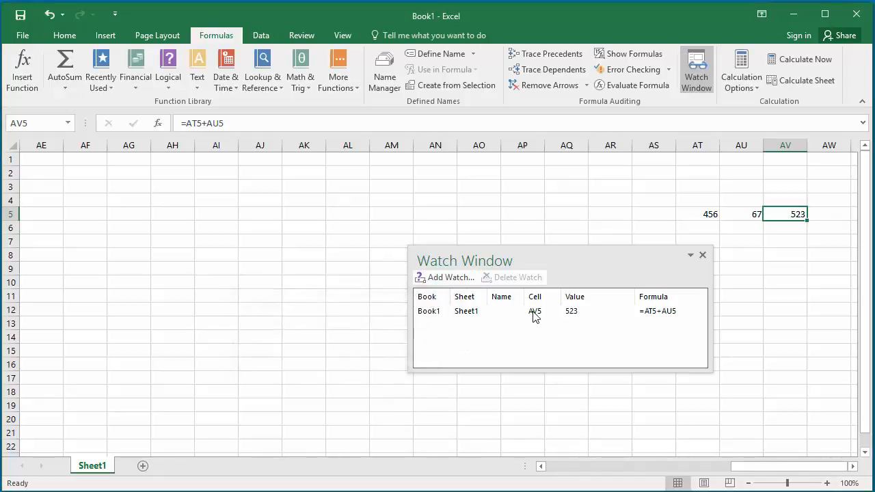
pyautogui.moveTo(563, 323)
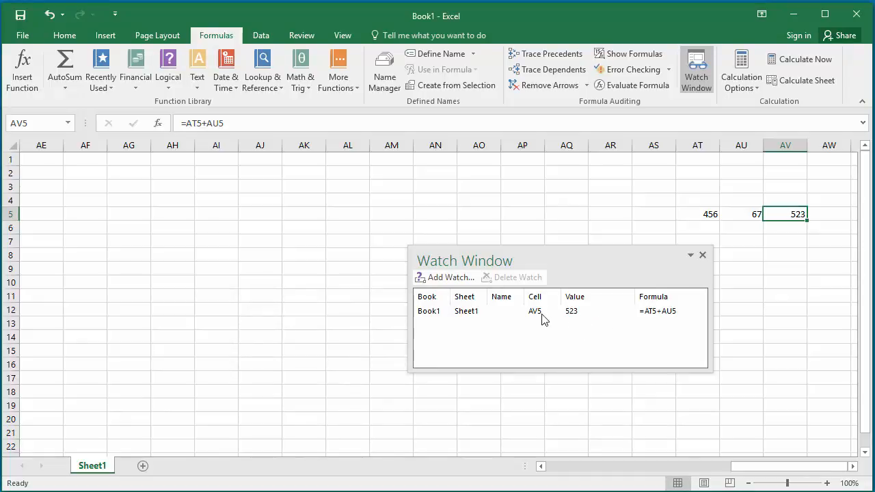
pyautogui.moveTo(573, 322)
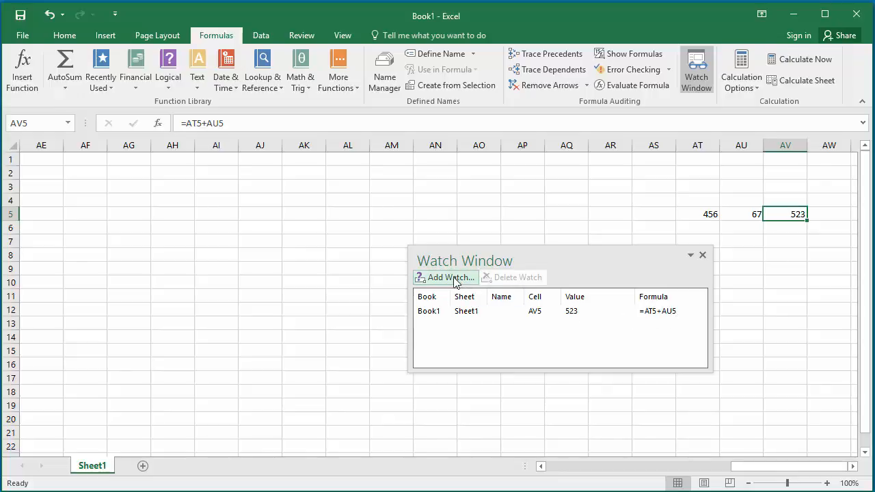
# Add a watch on cell K4 (=I4+J4, value 257)
pyautogui.click(449, 277)
pyautogui.write('k4')
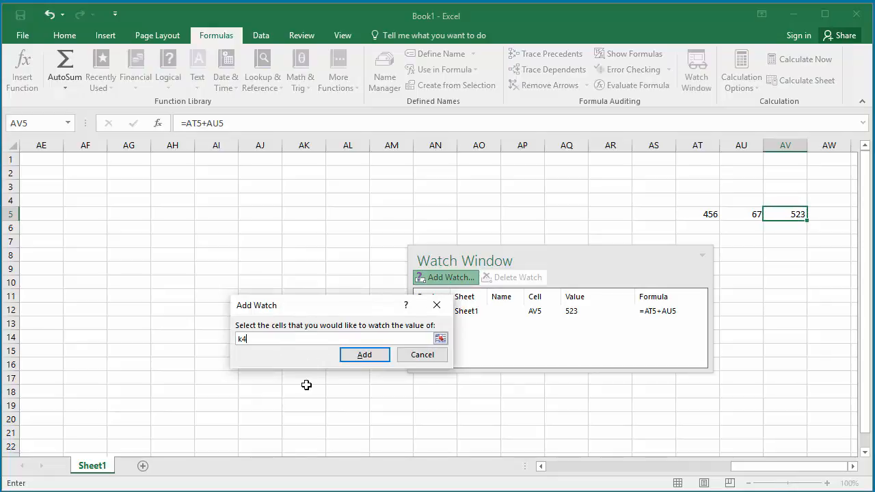
pyautogui.click(365, 354)
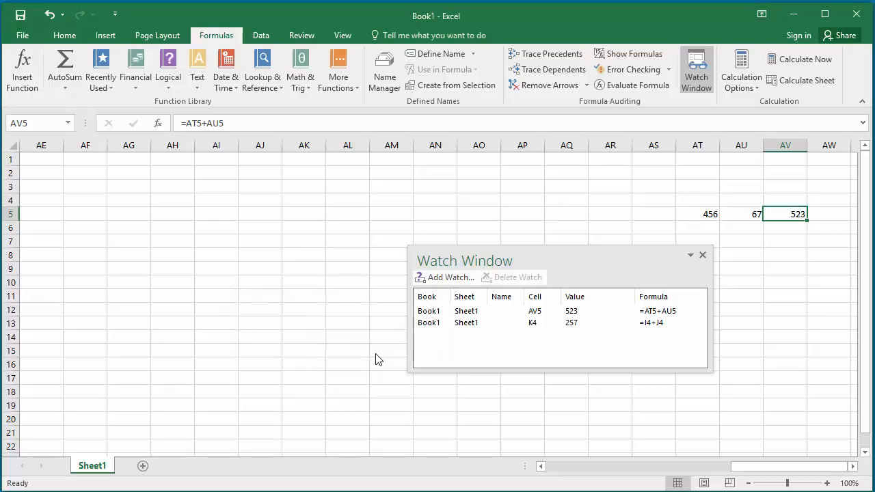
pyautogui.moveTo(573, 333)
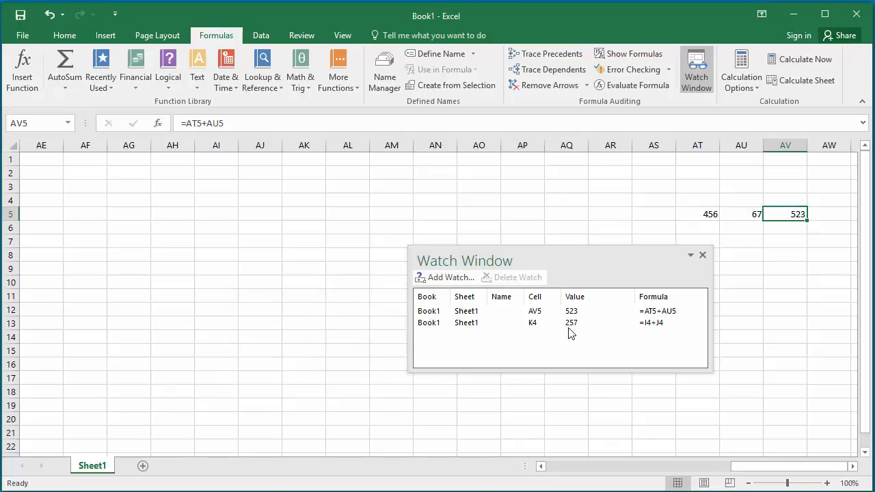
pyautogui.moveTo(584, 335)
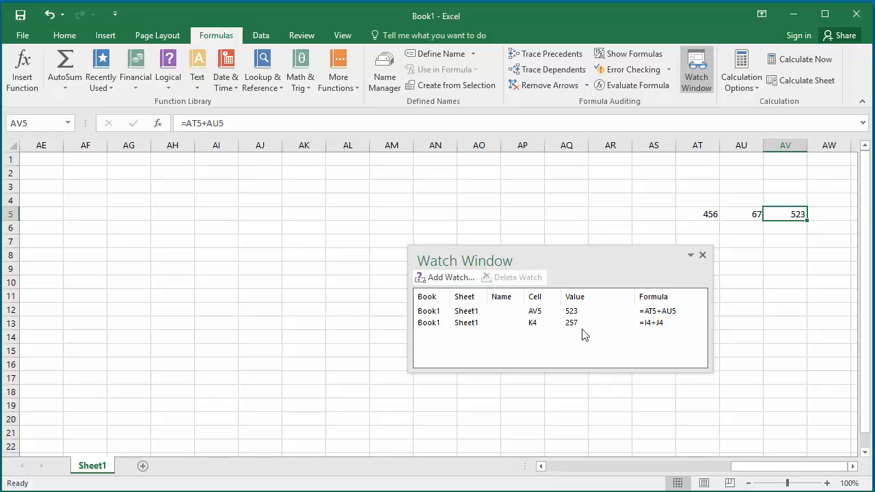
pyautogui.moveTo(591, 342)
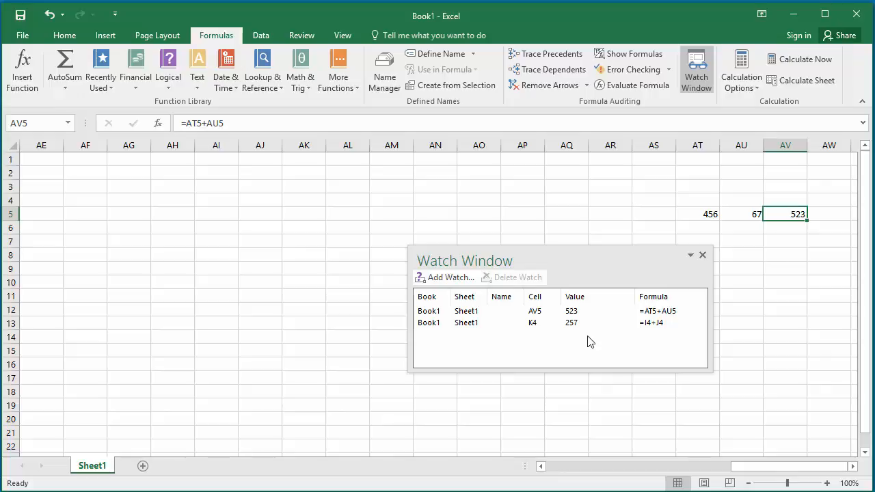
pyautogui.moveTo(616, 417)
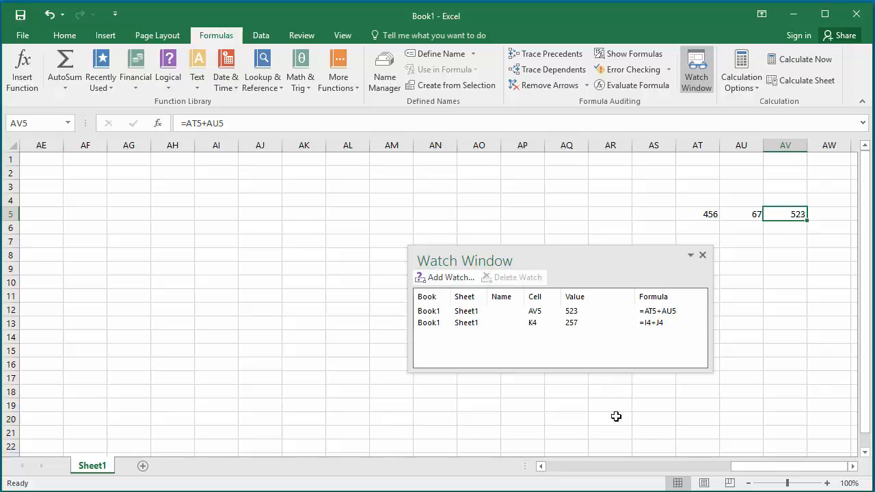
# Scroll back left to row 4's values 234, 23 and 257
pyautogui.hscroll(-3)
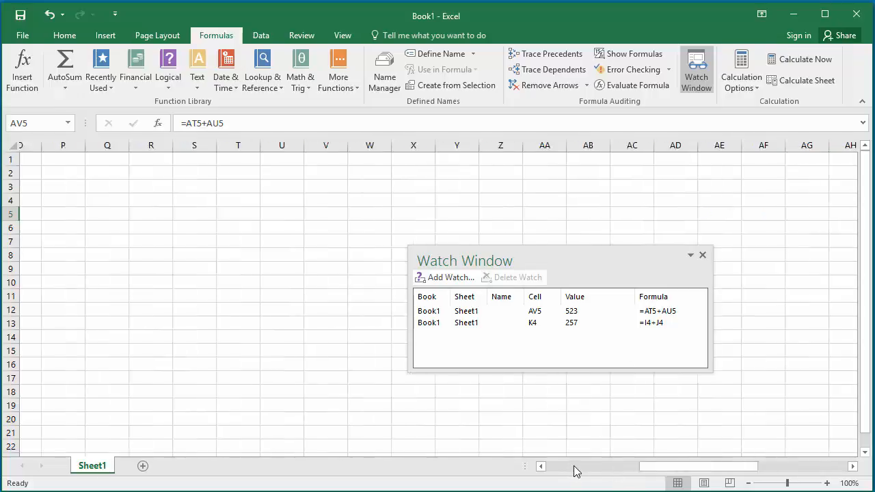
pyautogui.hscroll(-3)
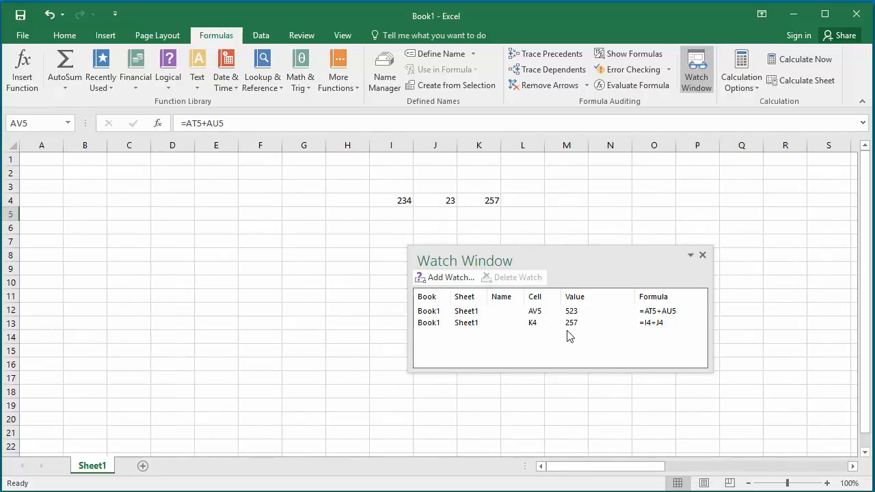
pyautogui.moveTo(573, 342)
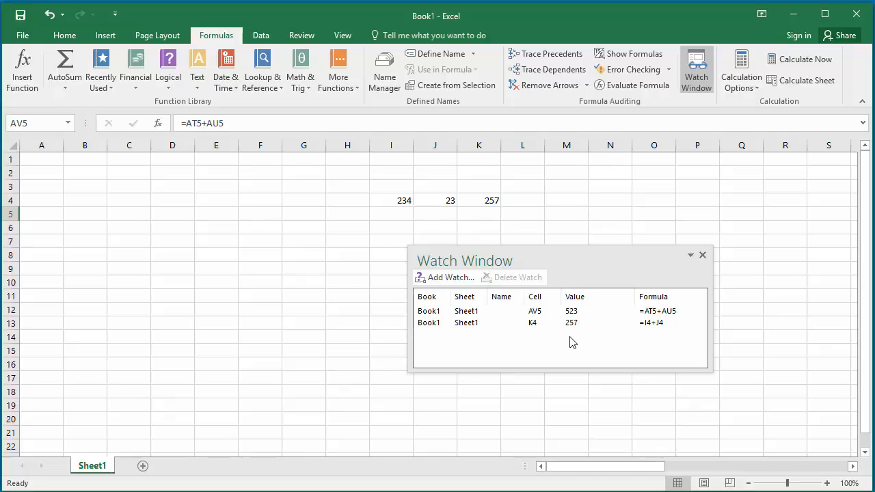